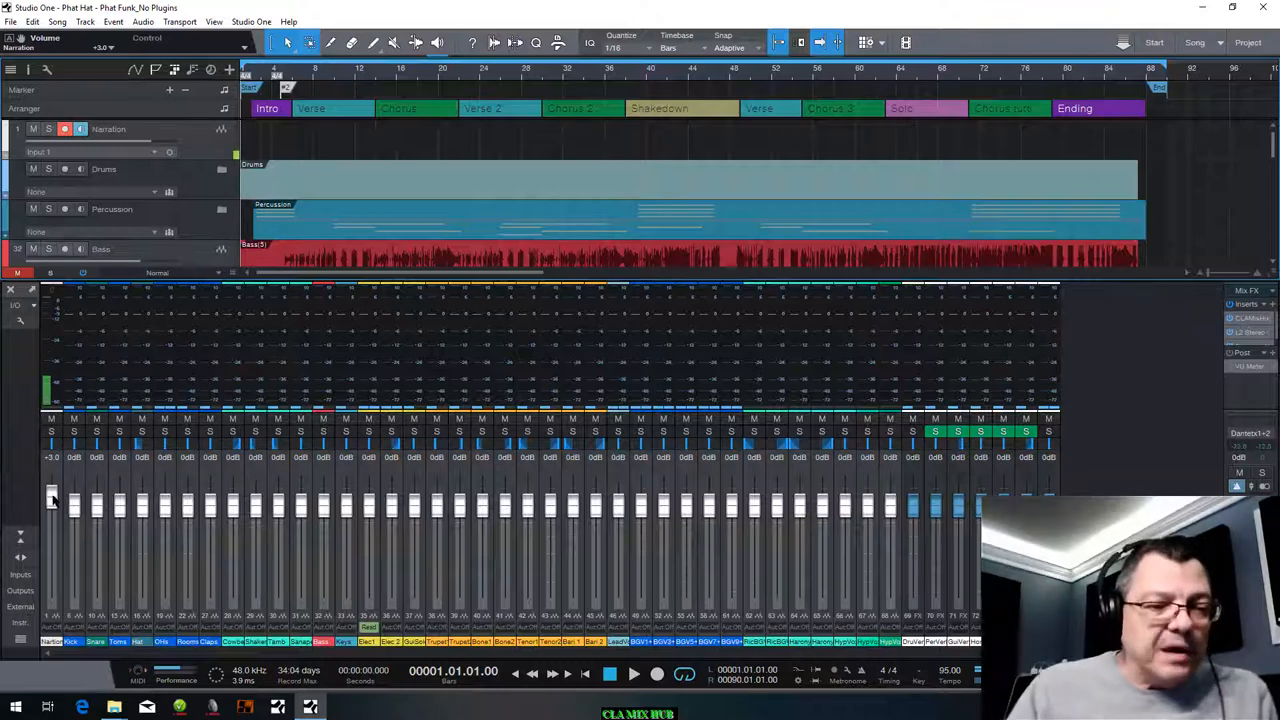
Step: Pull the Narration fader down in the mixer to +0.4 dB
left_click_drag(51, 500, 51, 512)
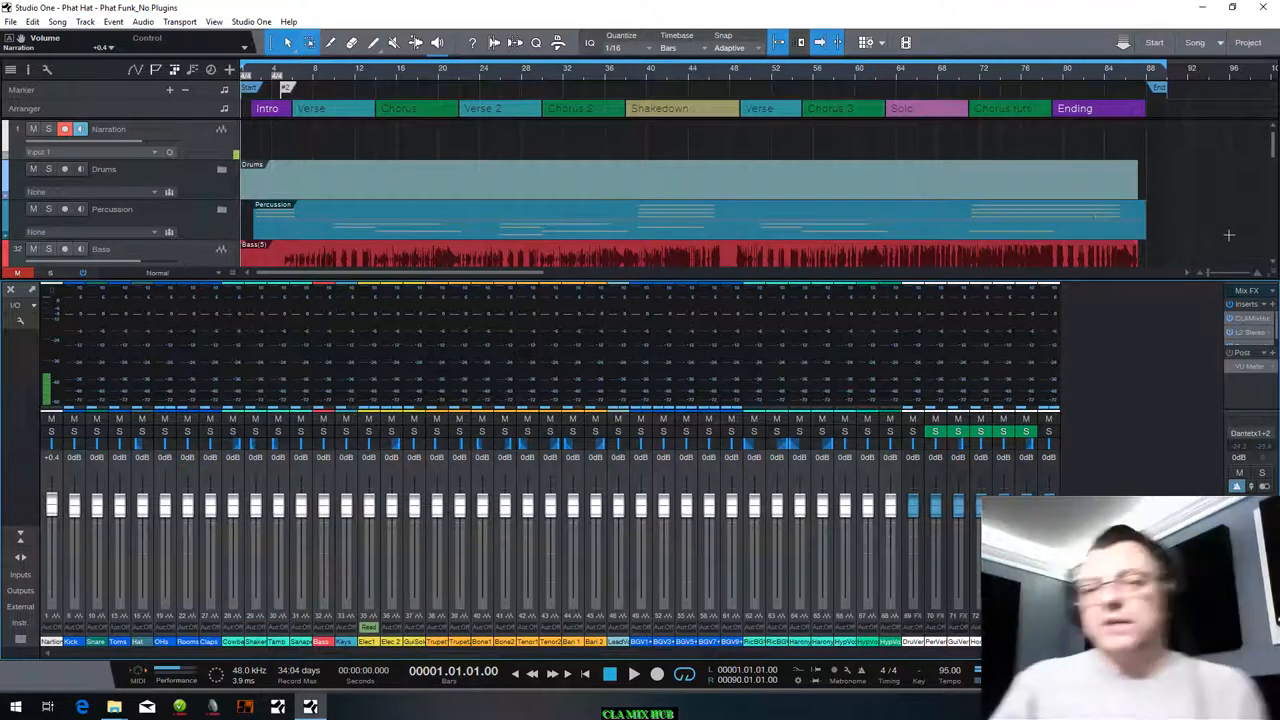
mouse_move(1205, 325)
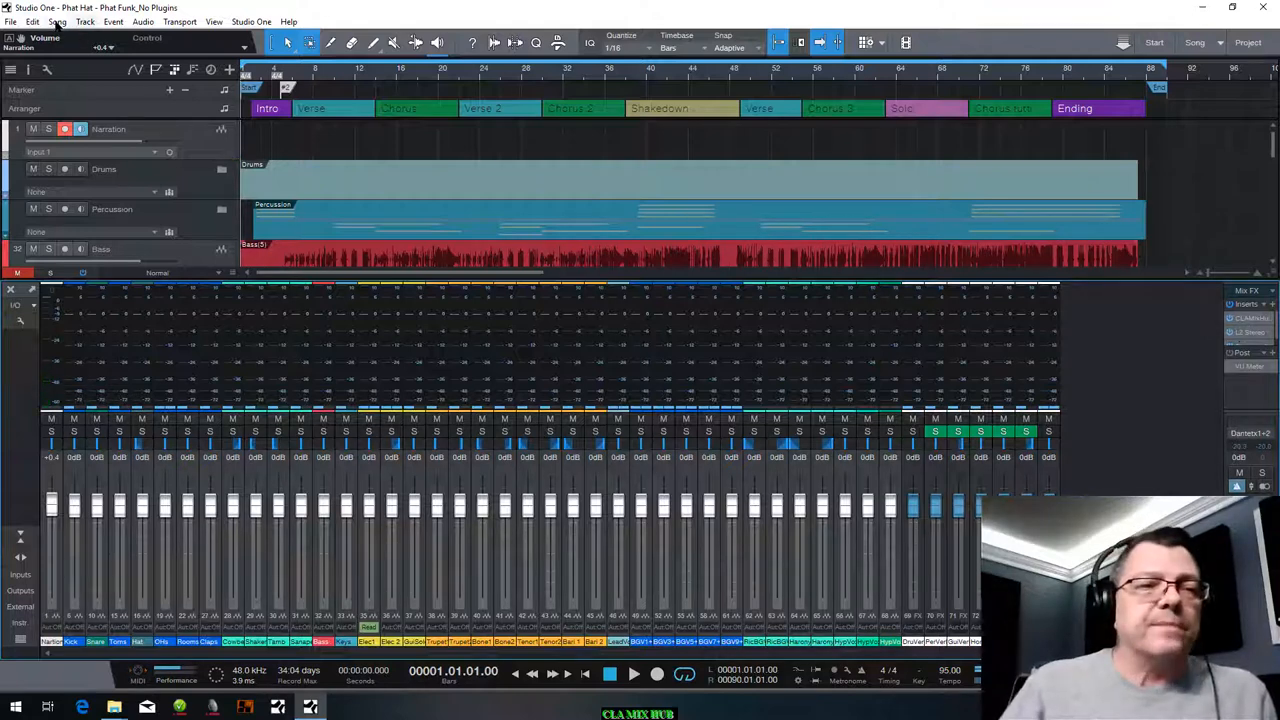
left_click(56, 21)
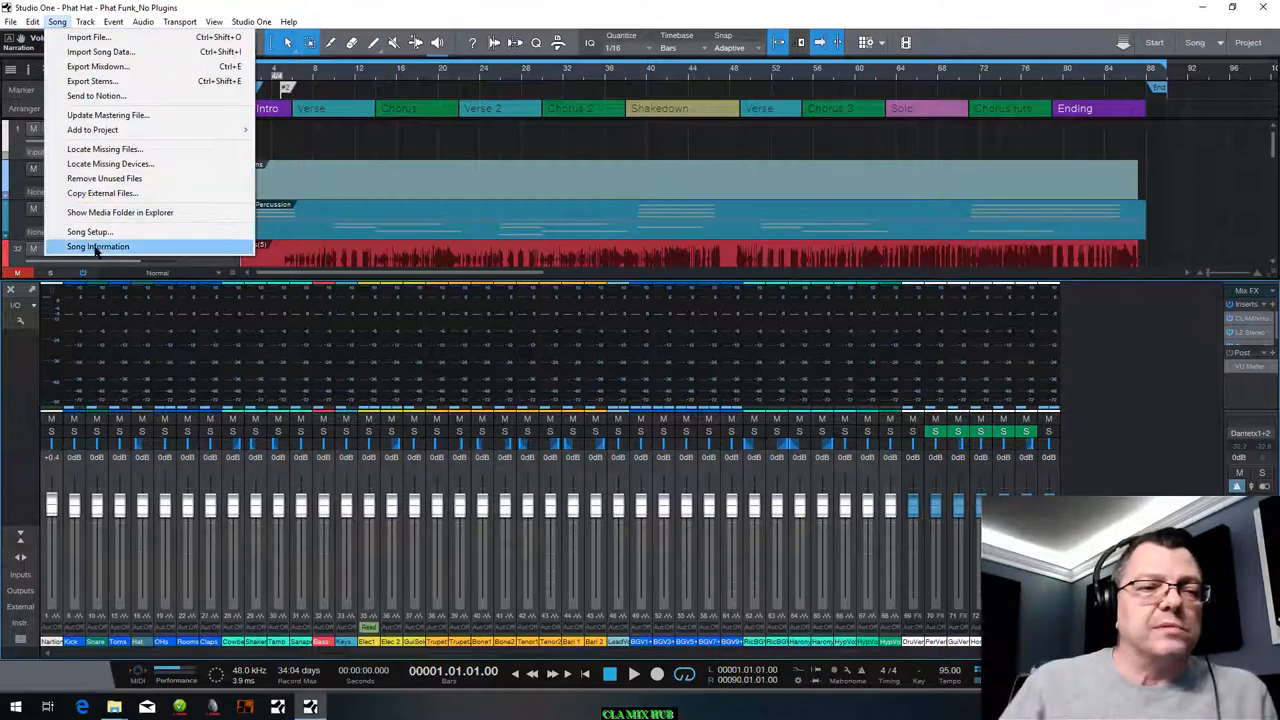
left_click(98, 246)
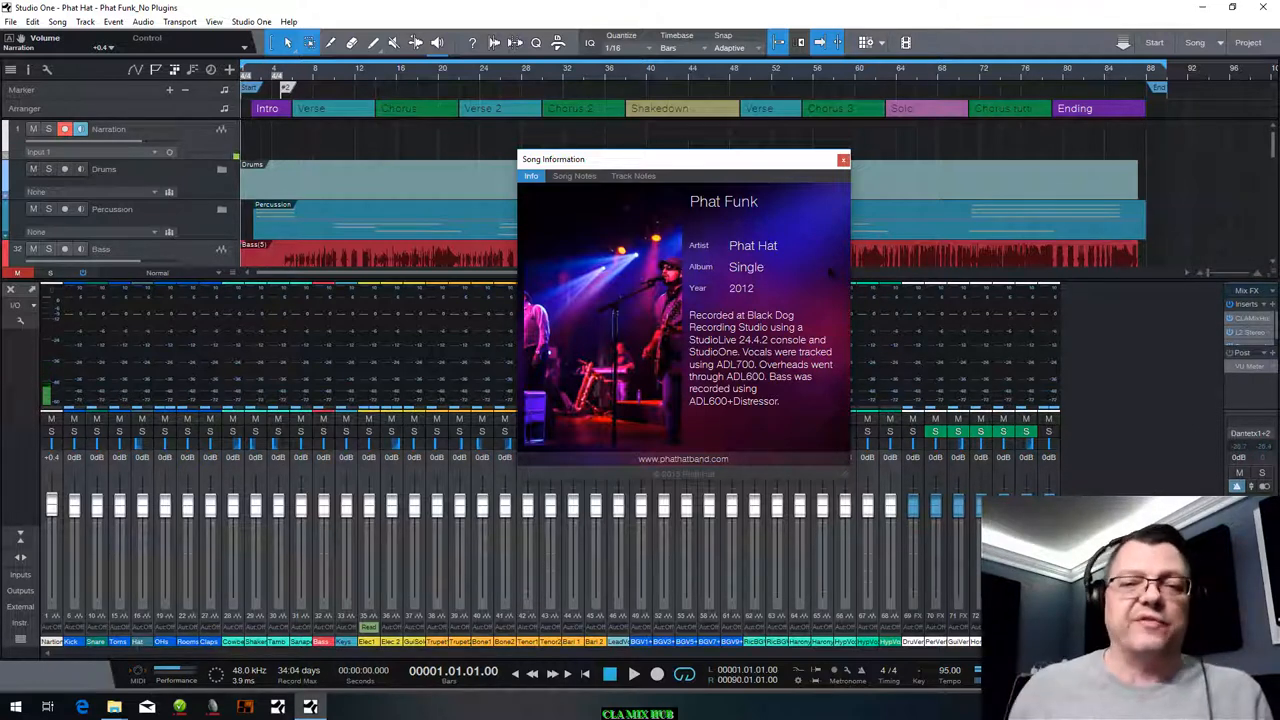
mouse_move(888, 240)
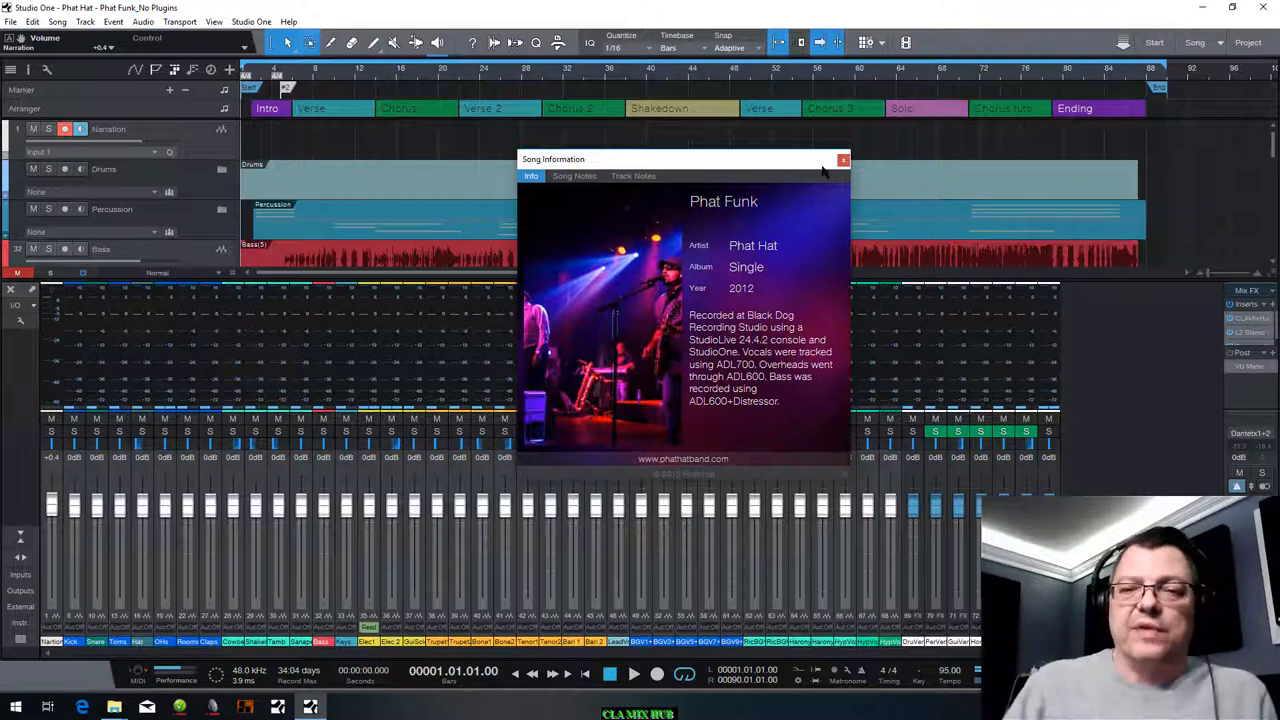
left_click(843, 160)
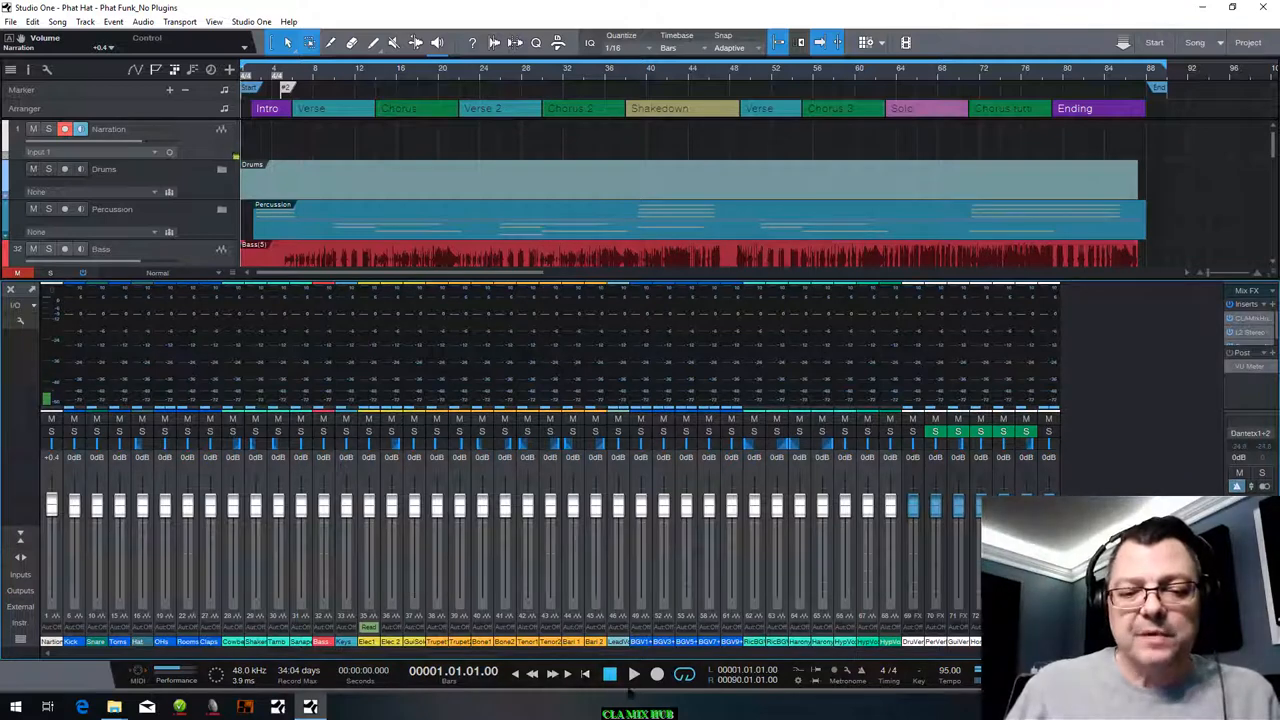
Step: Start playback of Phat Funk from the top, letting it run to bar 16
left_click(634, 672)
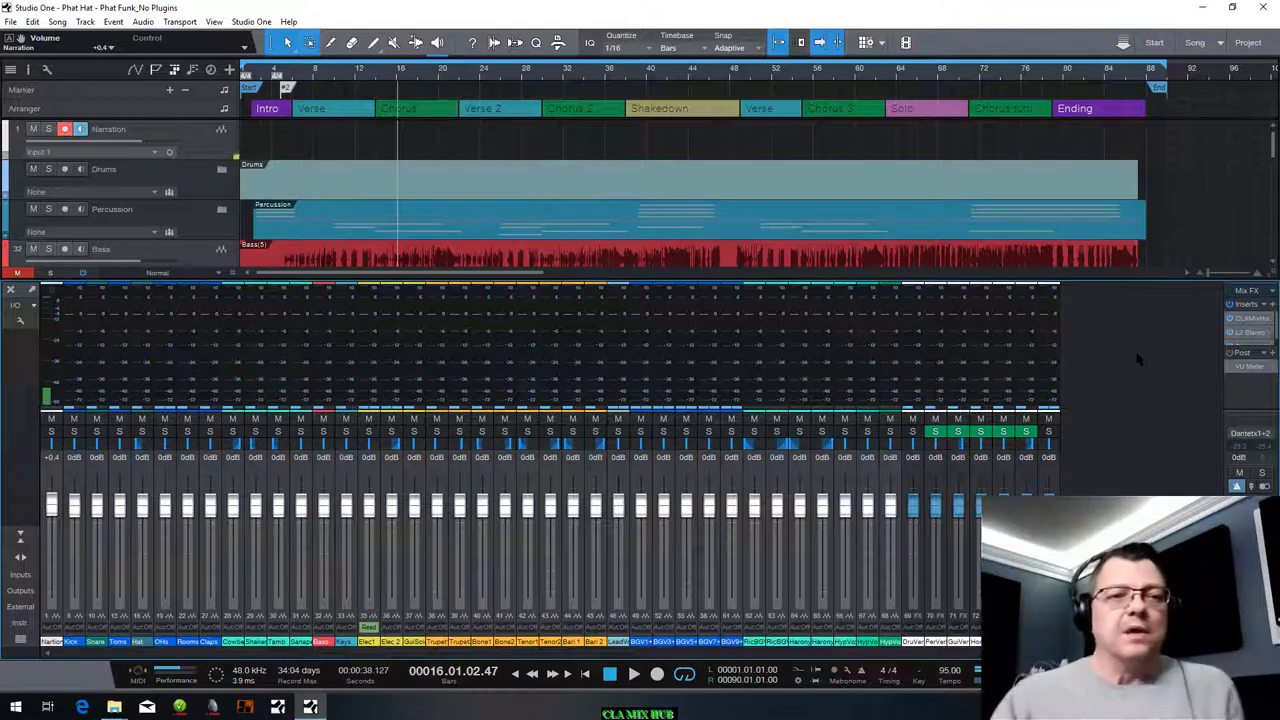
mouse_move(1218, 253)
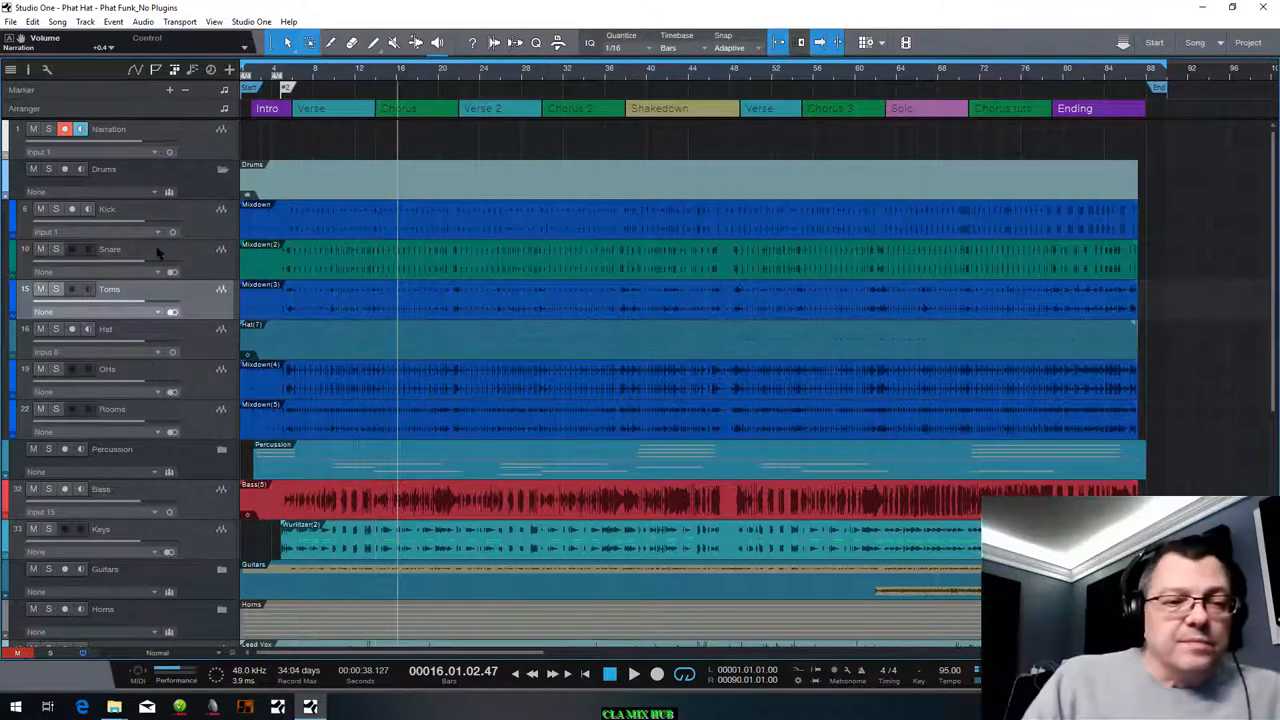
Step: Scroll the arrangement down past the expanded Percussion tracks to Bass, Keys, Guitars, Horns
scroll("down", 3)
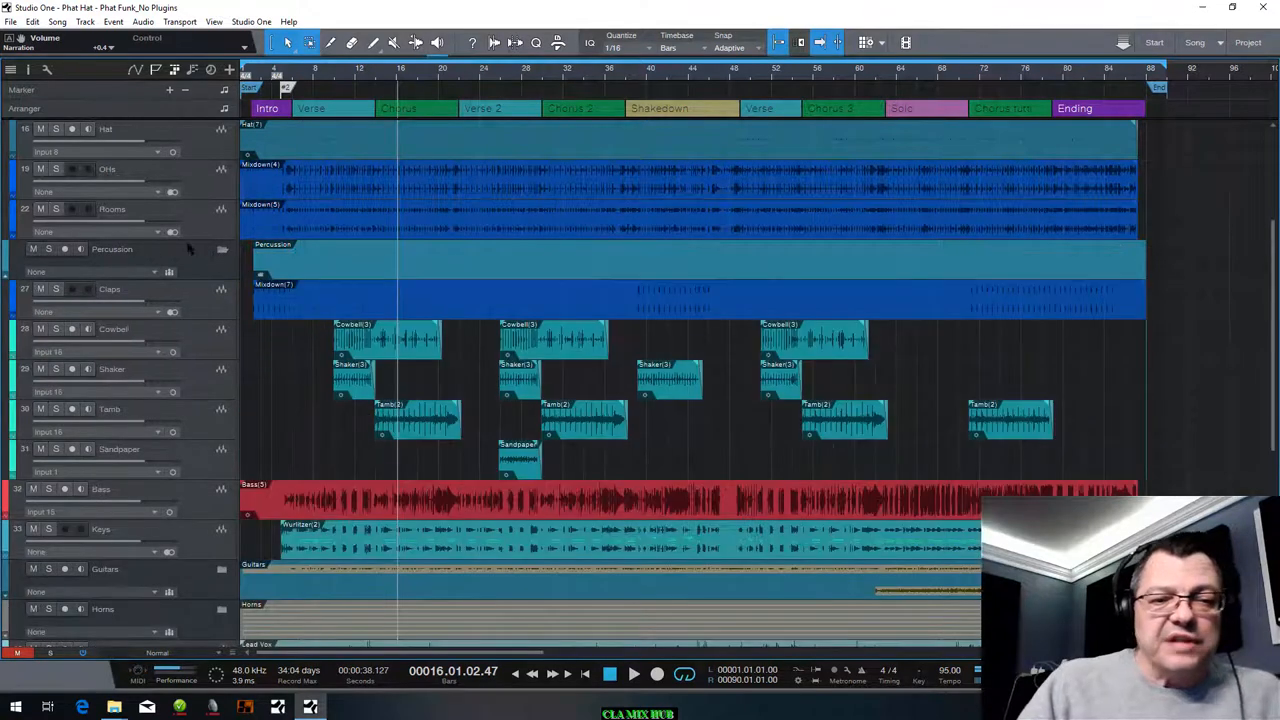
scroll("down", 3)
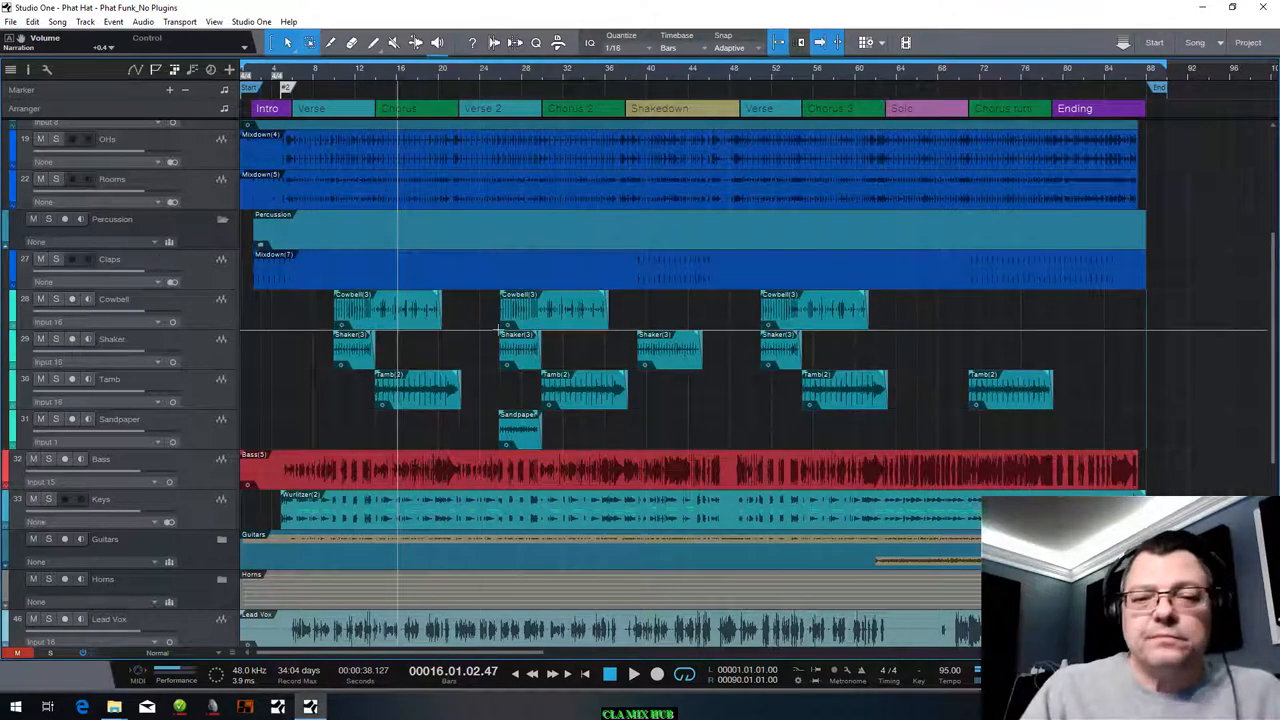
scroll("down", 3)
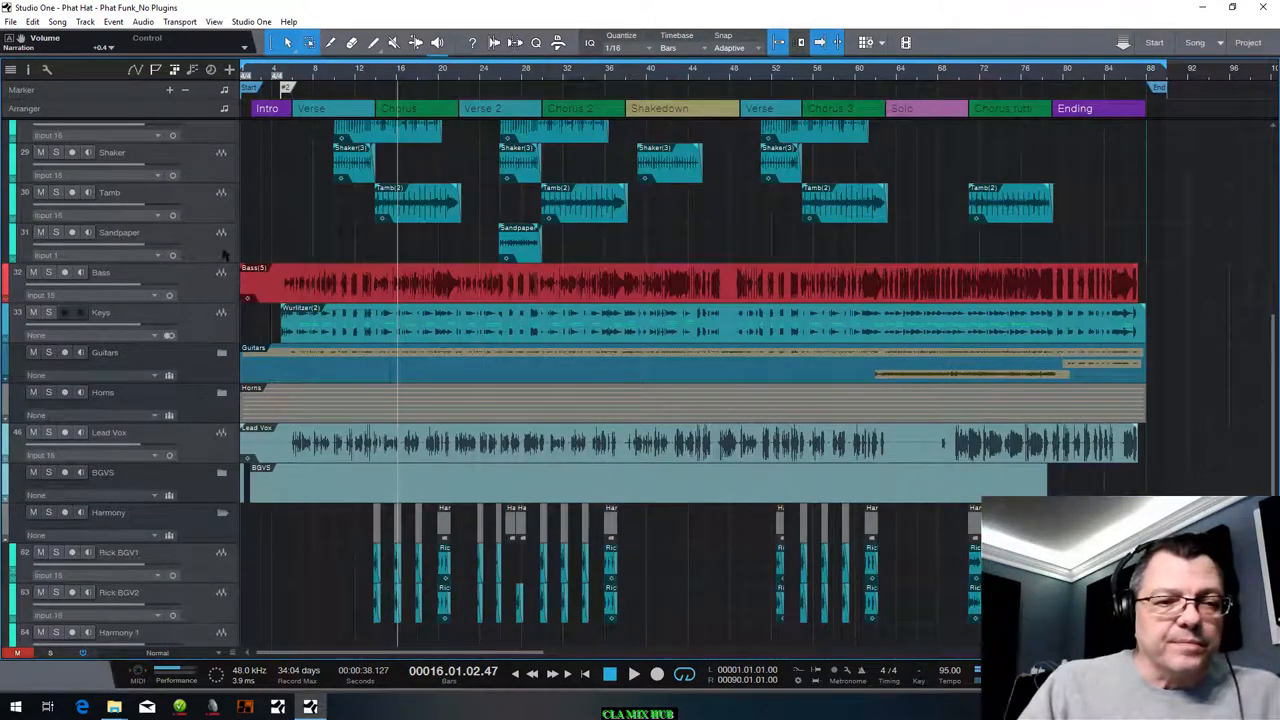
scroll("up", 3)
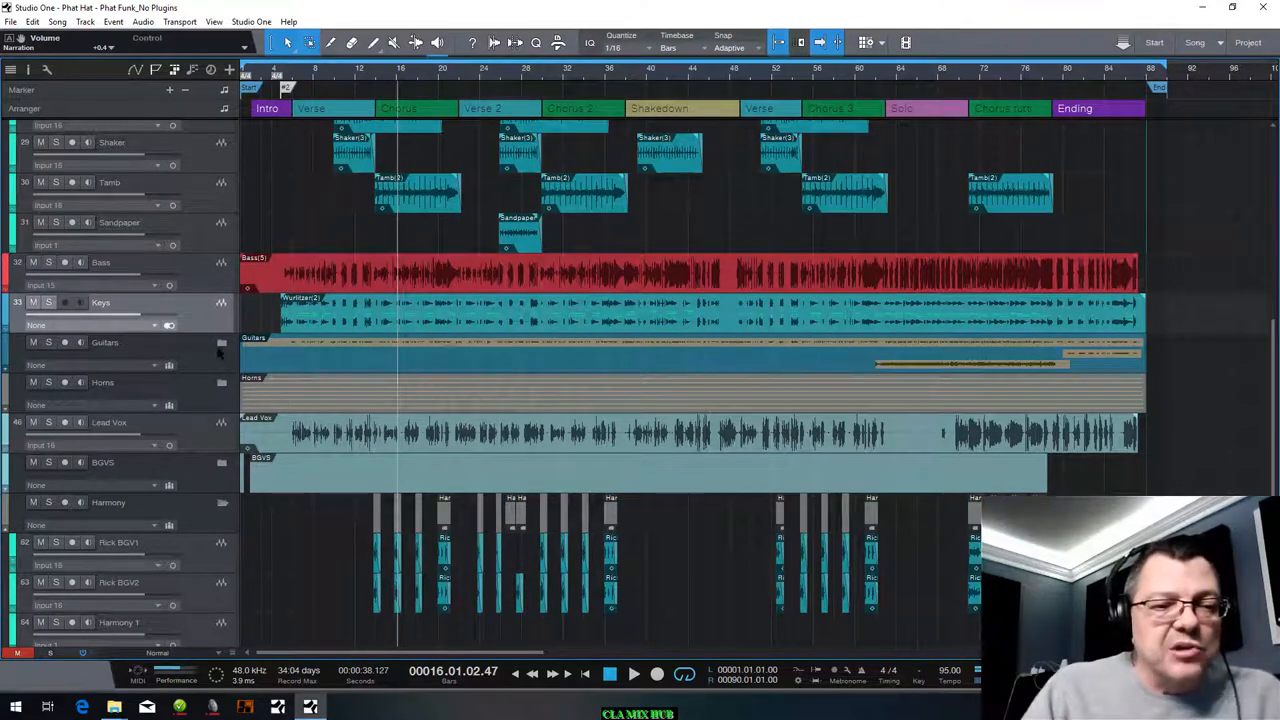
Step: Scroll down through the track list to the BGVS folder's BGV 1+2 through BGV 9+10
scroll("down", 3)
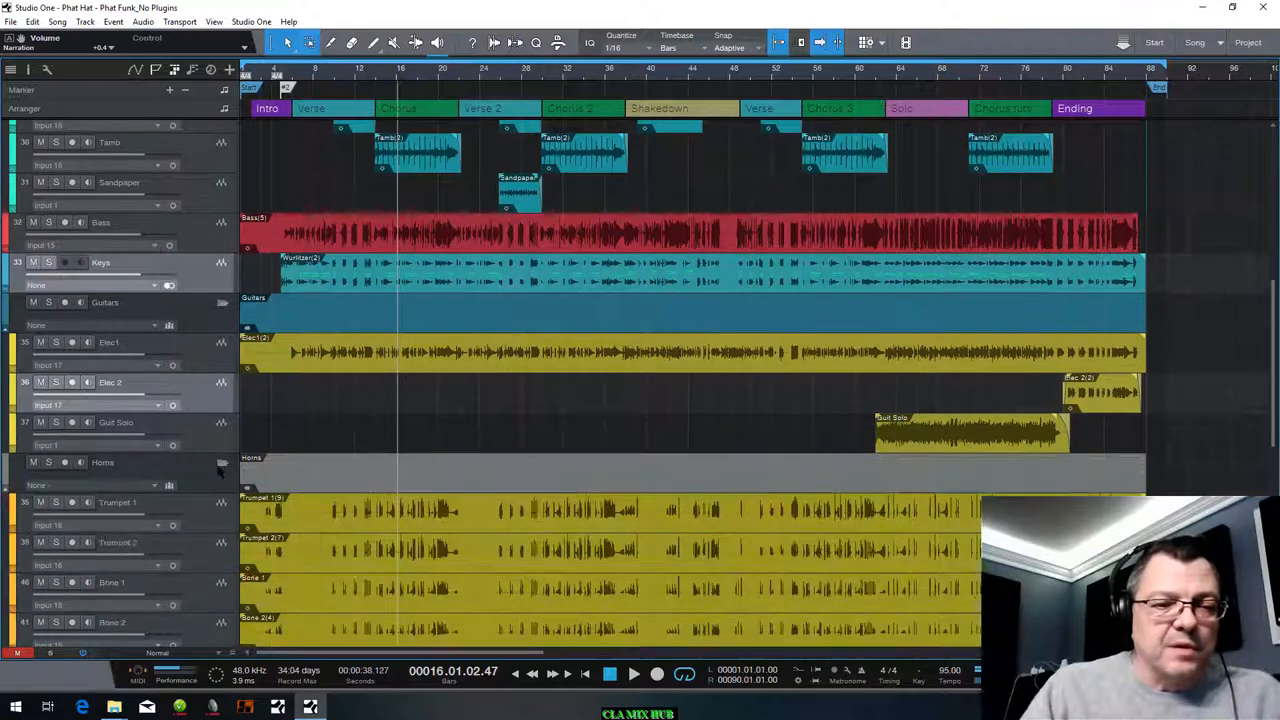
scroll("down", 3)
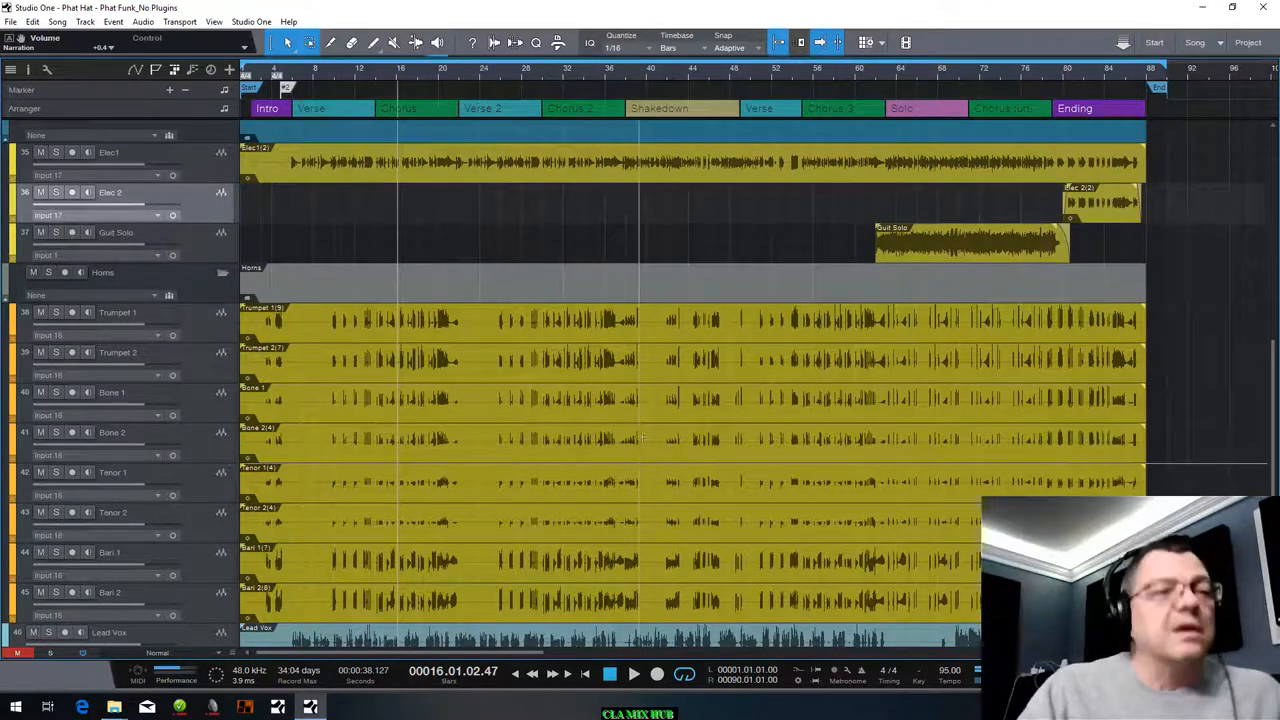
scroll("down", 3)
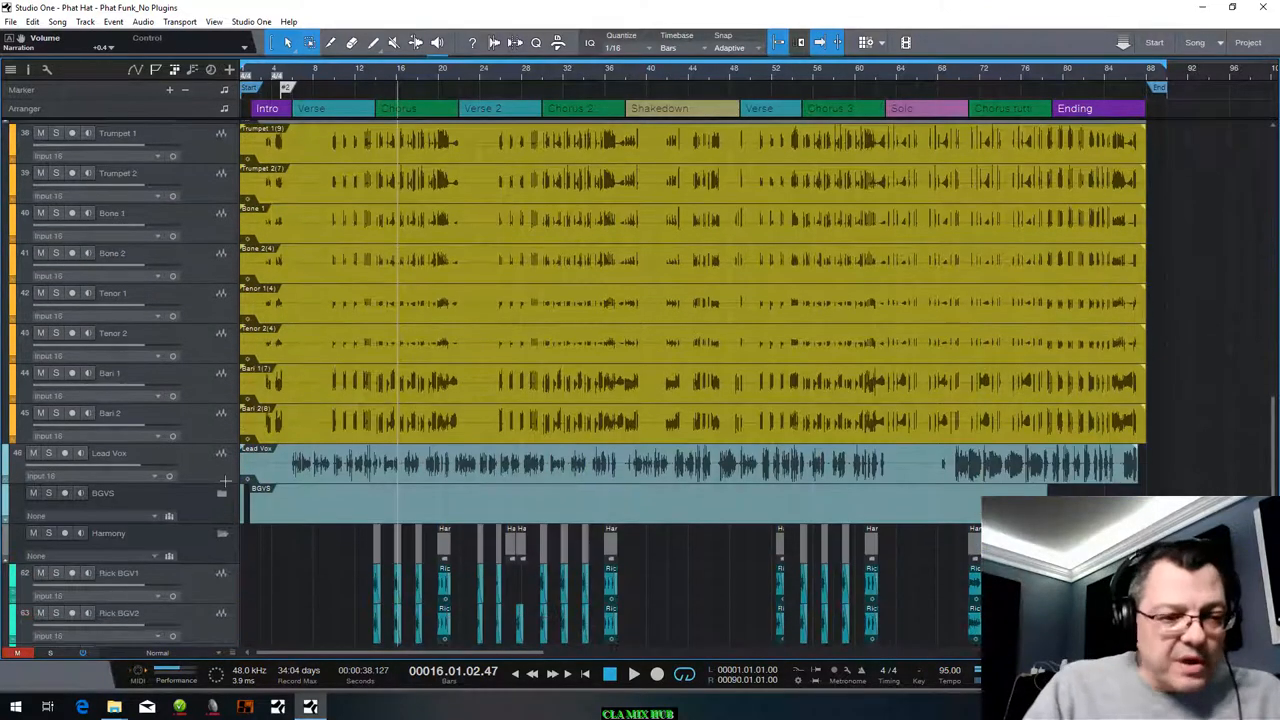
scroll("down", 3)
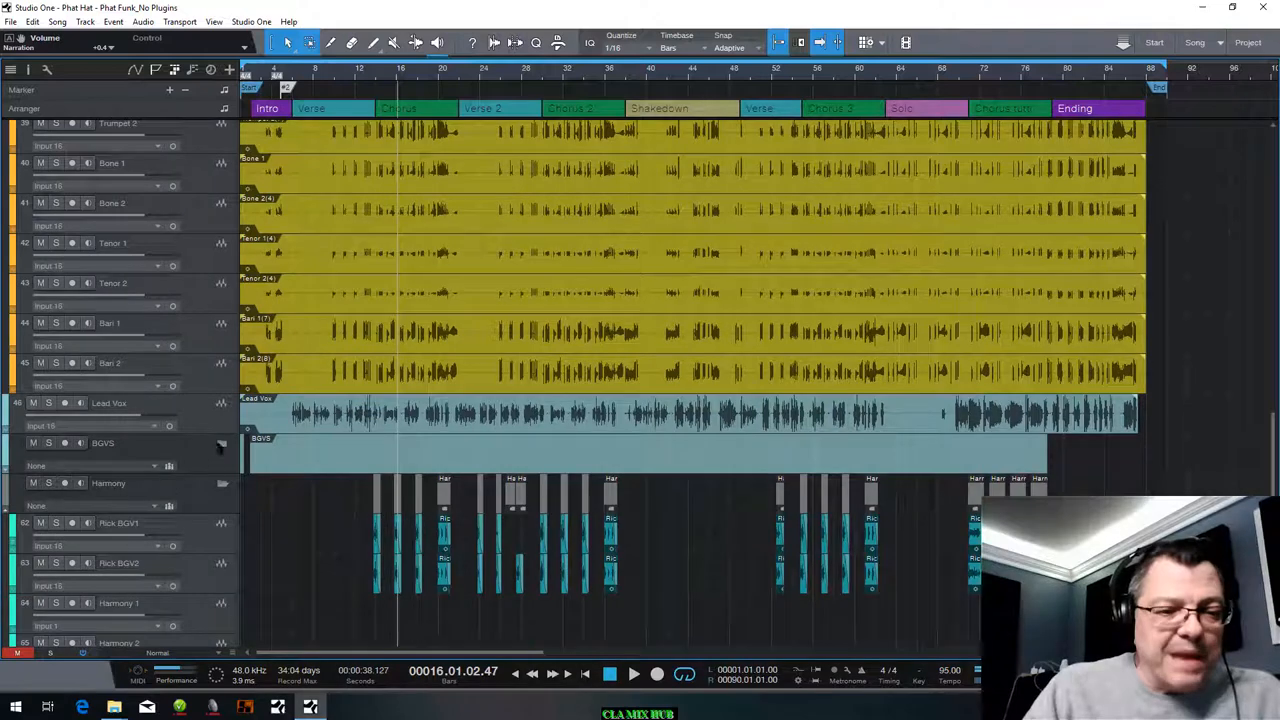
scroll("down", 3)
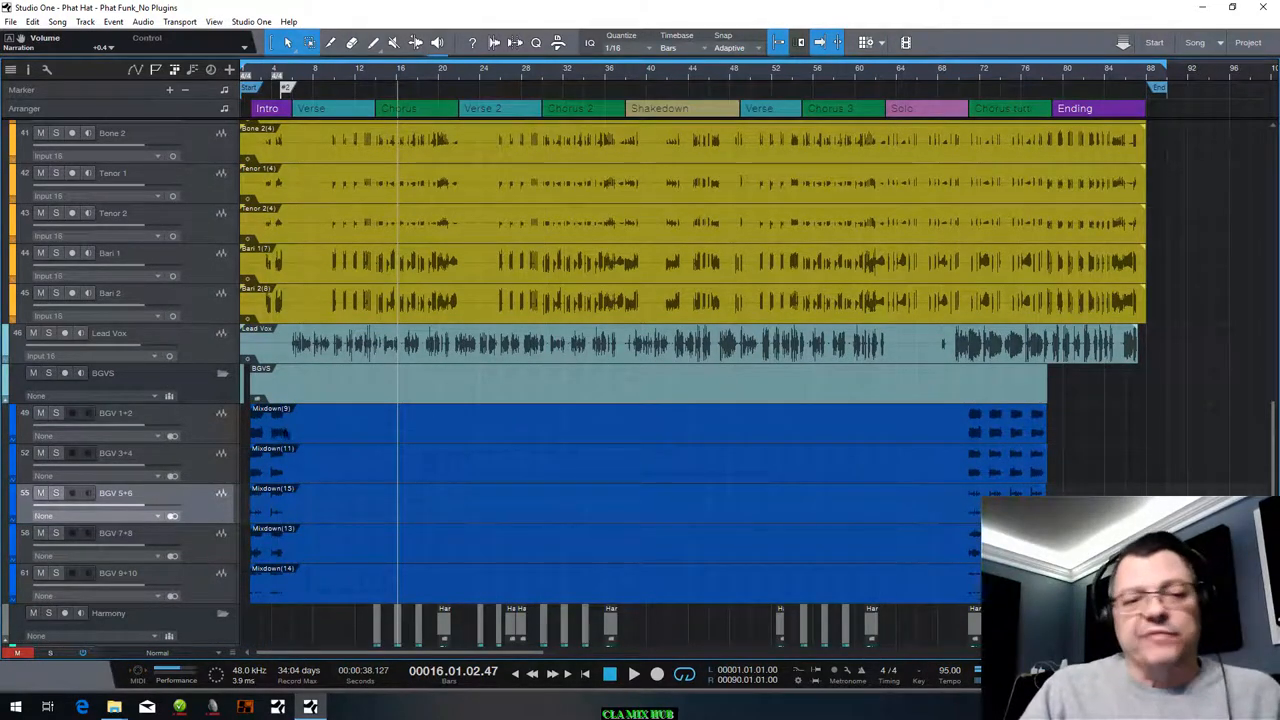
mouse_move(465, 475)
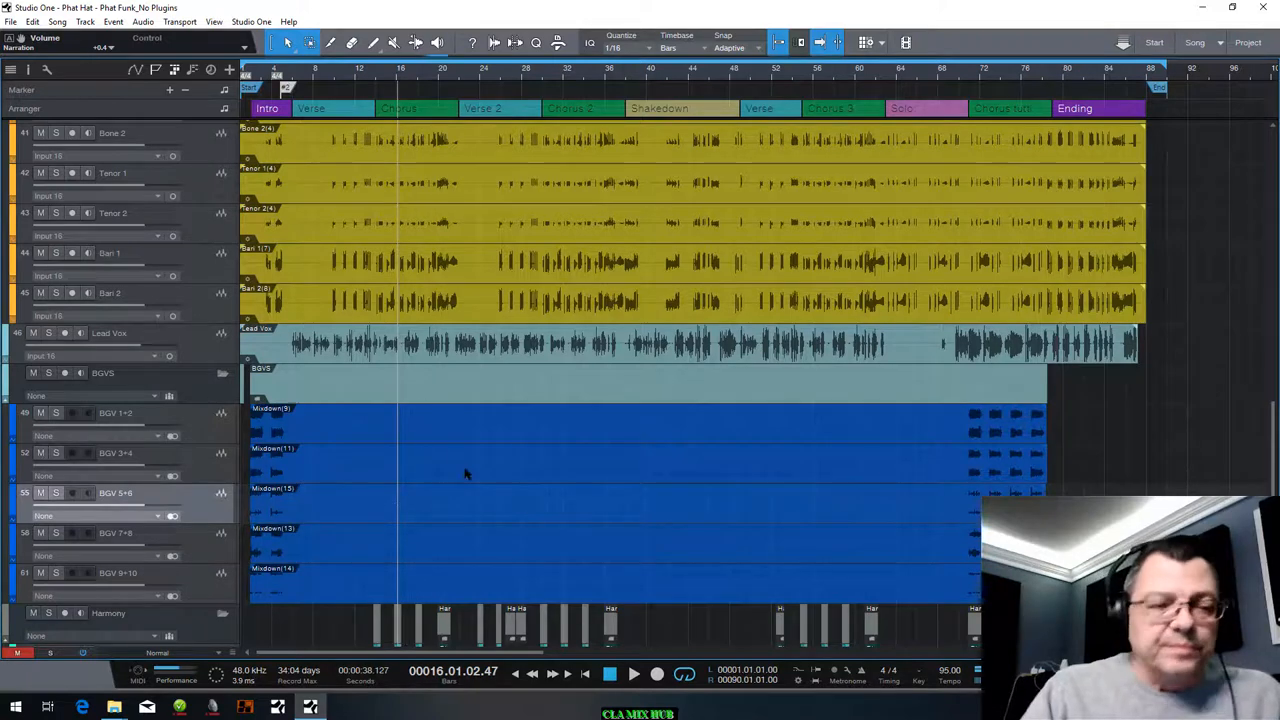
mouse_move(390, 573)
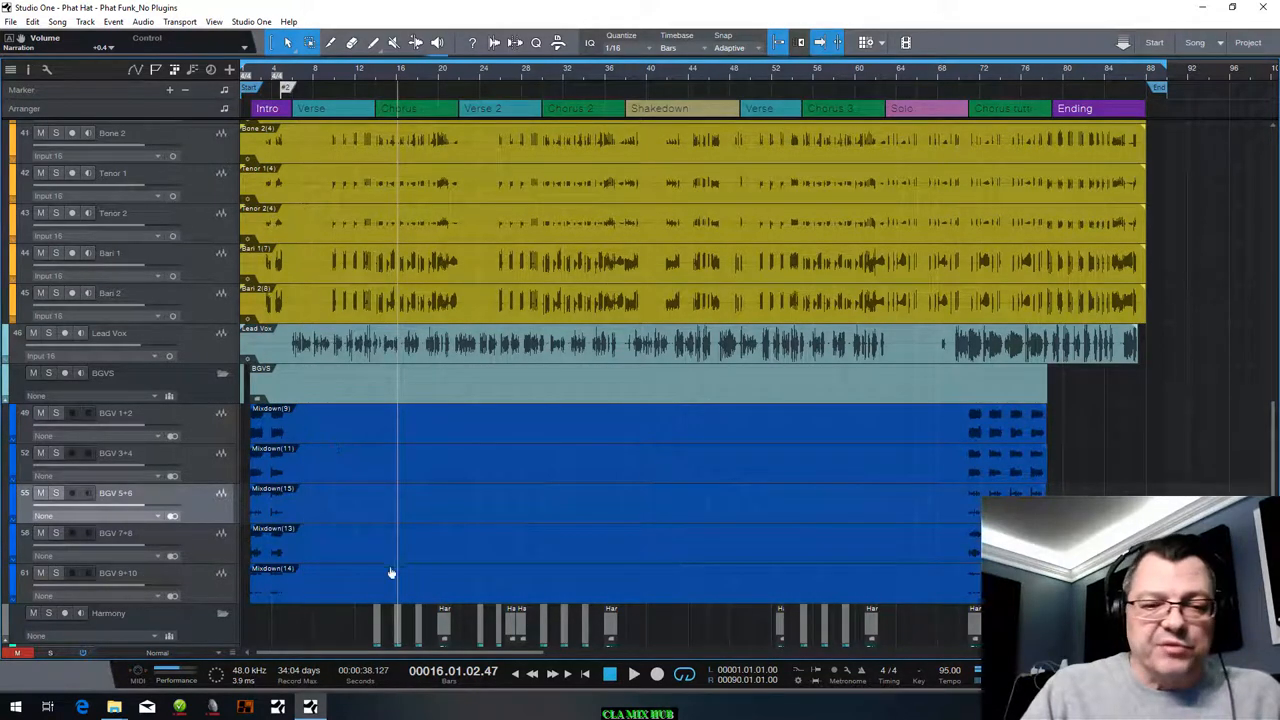
scroll("down", 3)
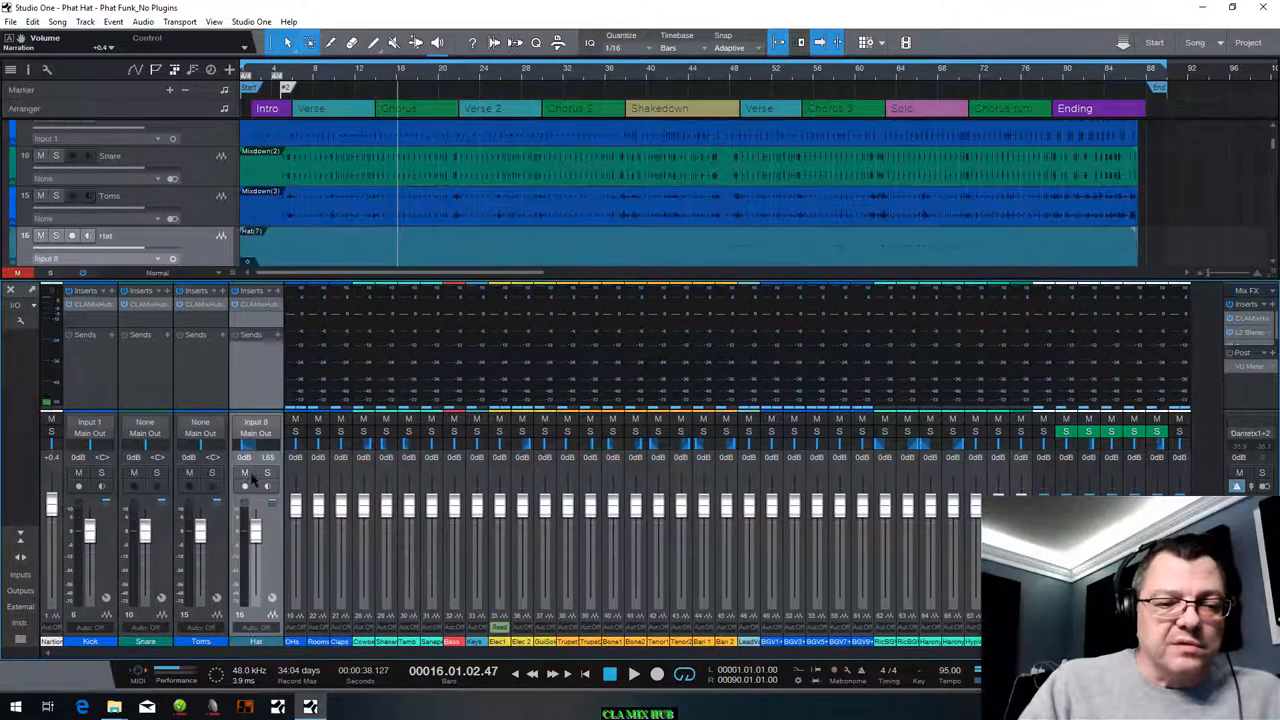
Step: Scroll the view toward the Toms channel's CLA MixHub insert
scroll("down", 3)
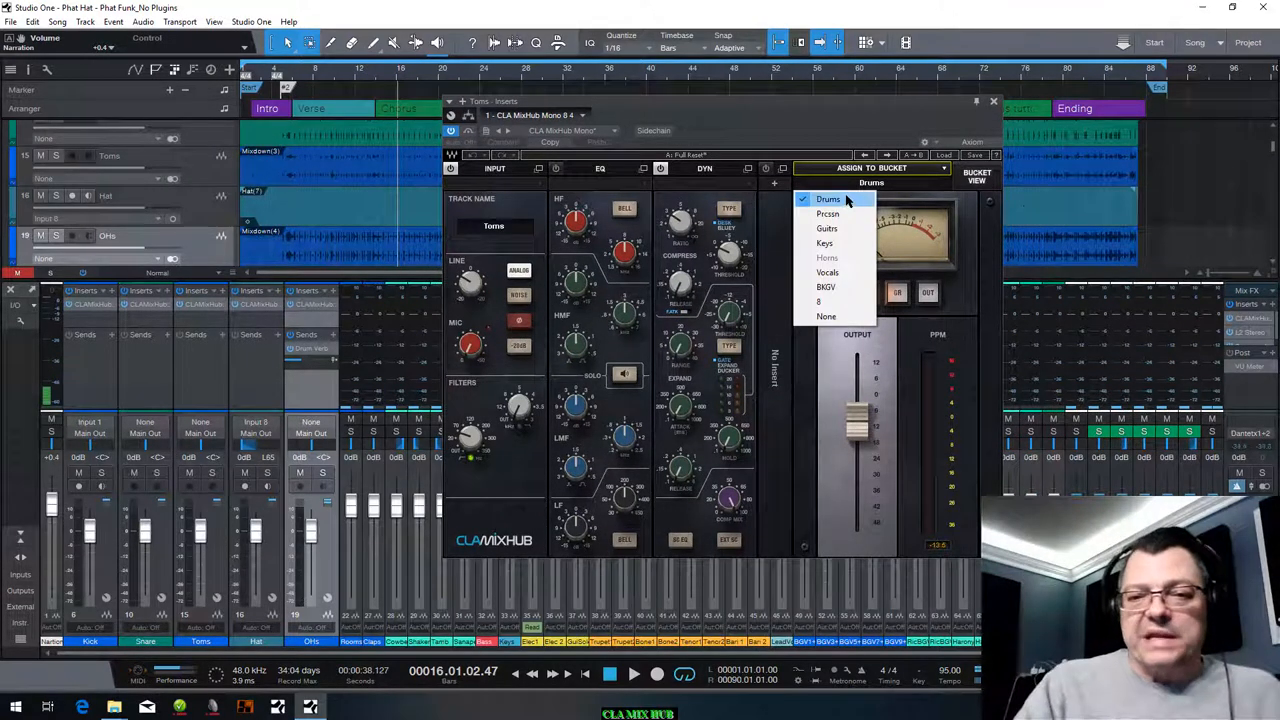
mouse_move(838, 213)
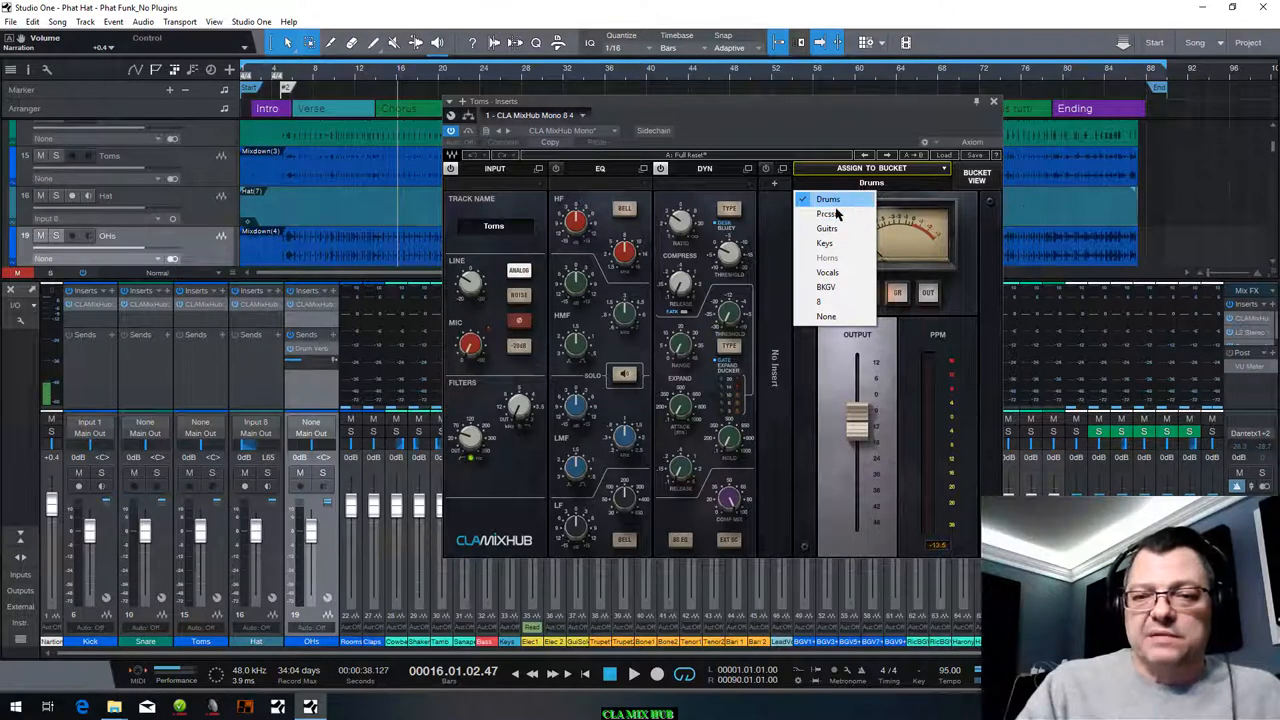
Step: Leave Toms assigned to the Drums bucket and reopen the bucket list
left_click(828, 198)
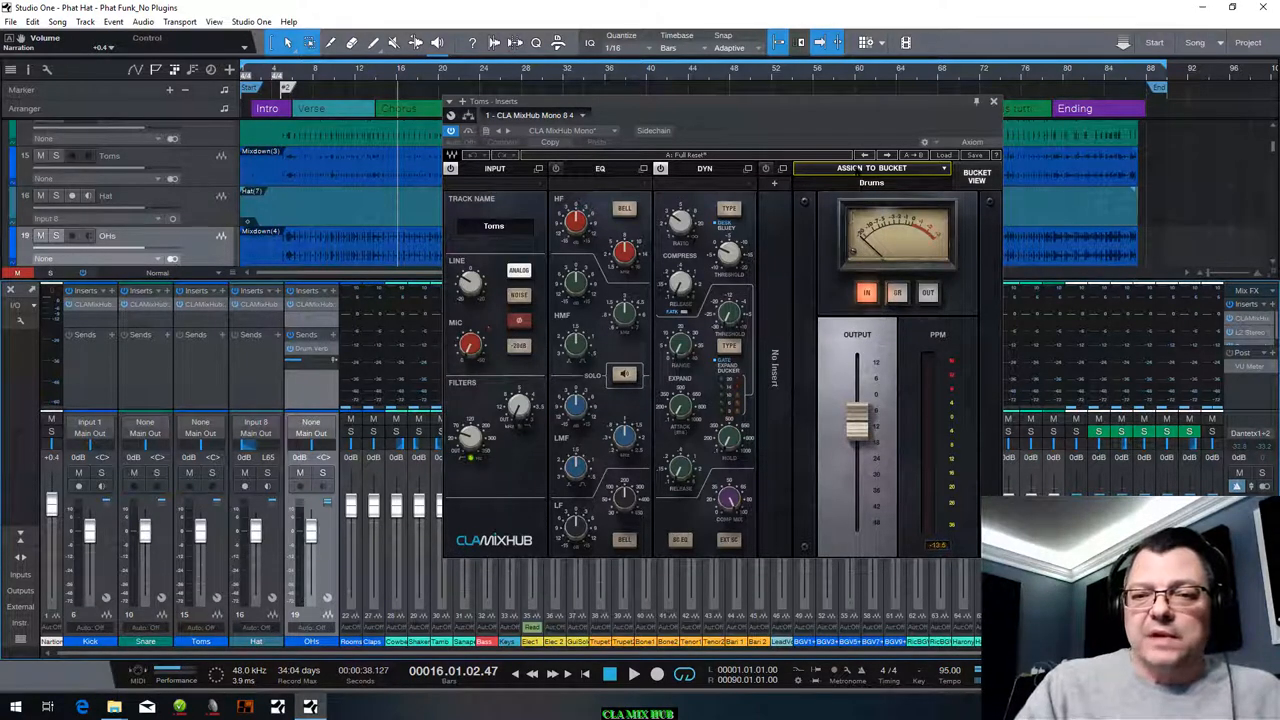
left_click(871, 182)
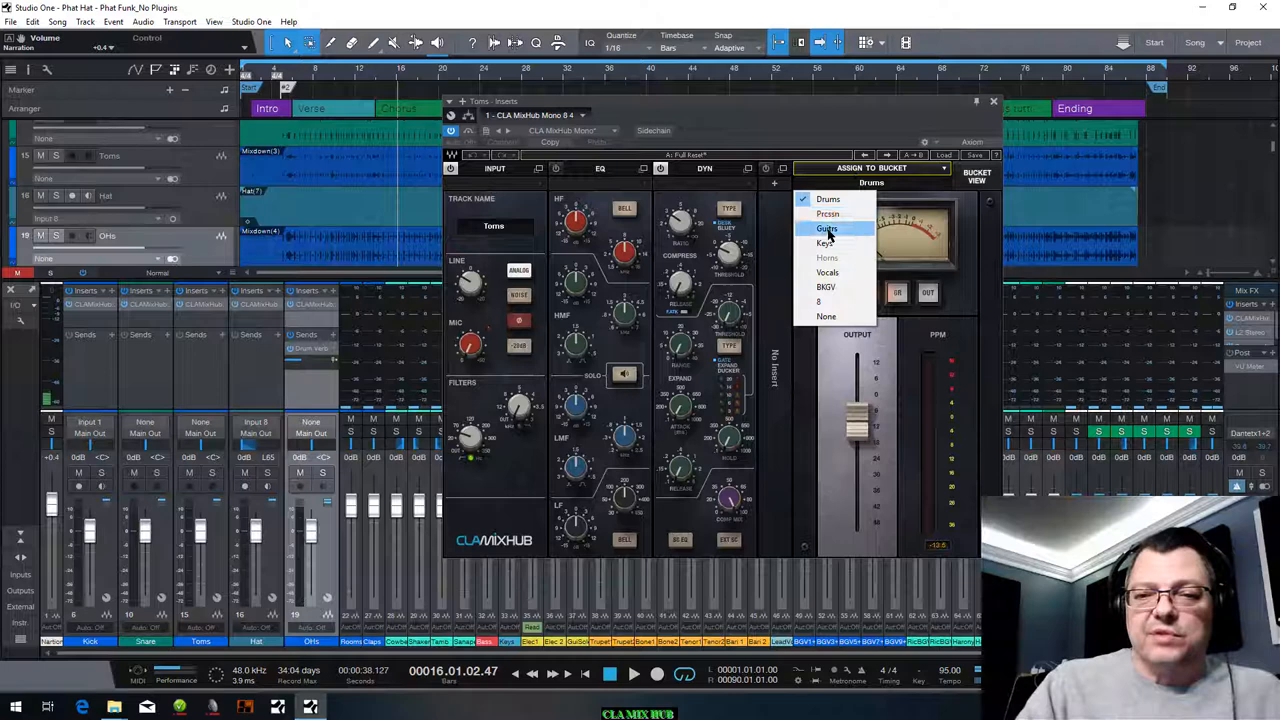
mouse_move(845, 272)
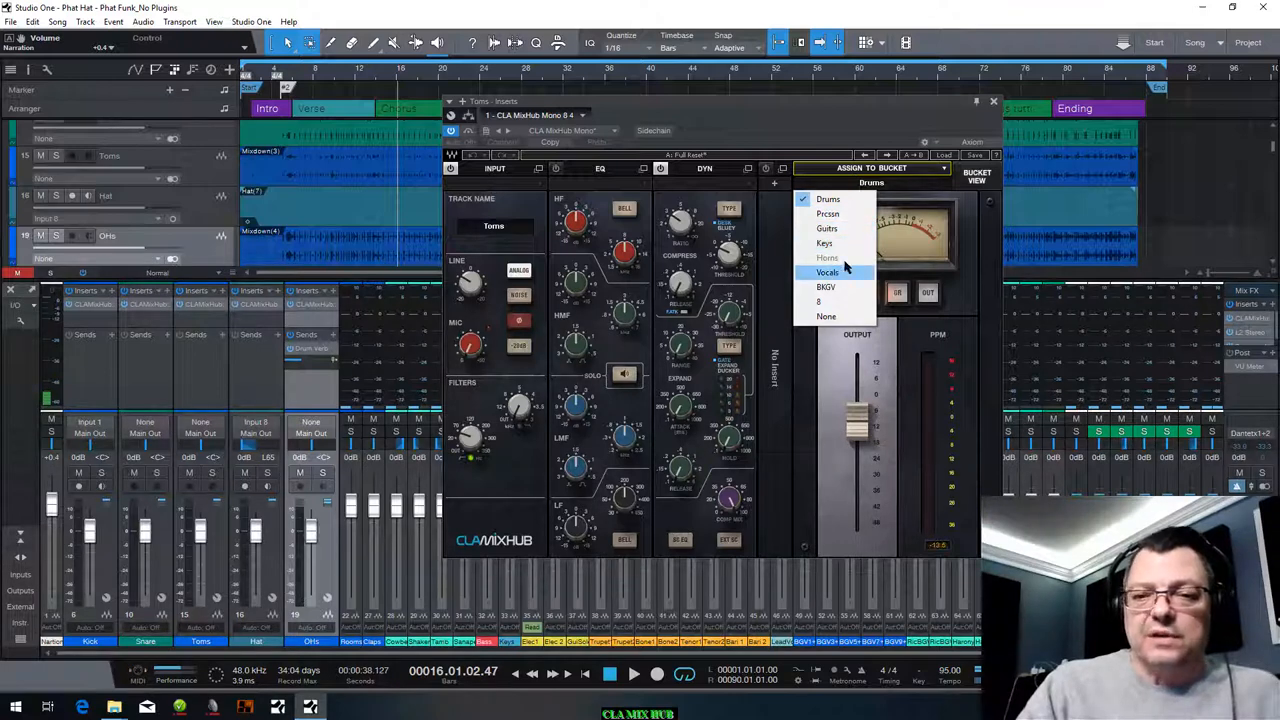
mouse_move(824, 322)
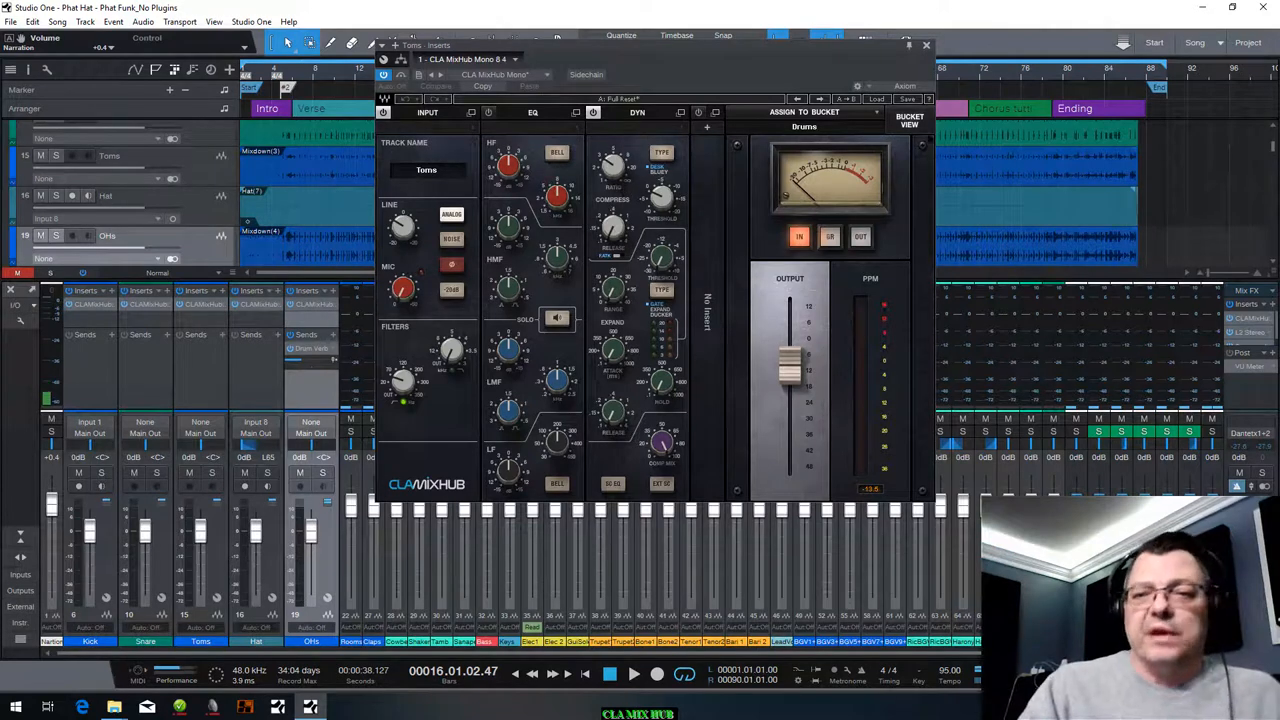
Step: Switch CLA MixHub to Bucket View and compare the drum channels' EQ settings
left_click(908, 120)
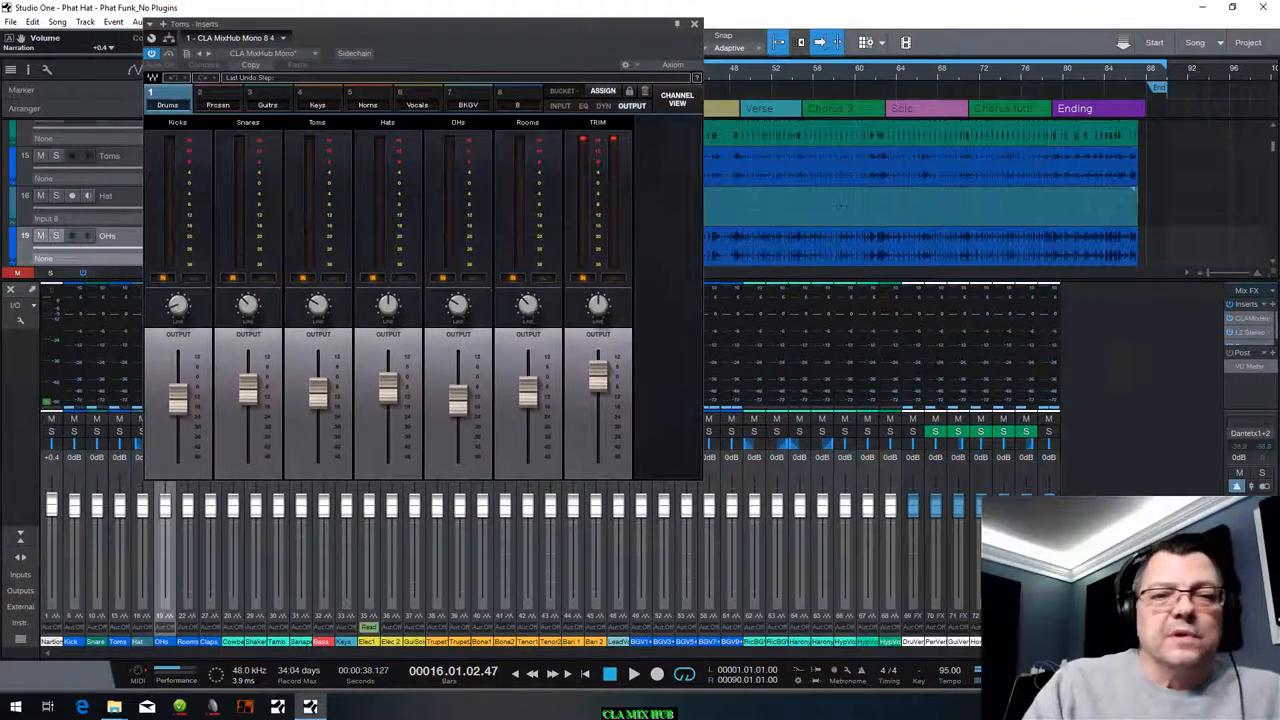
left_click(559, 106)
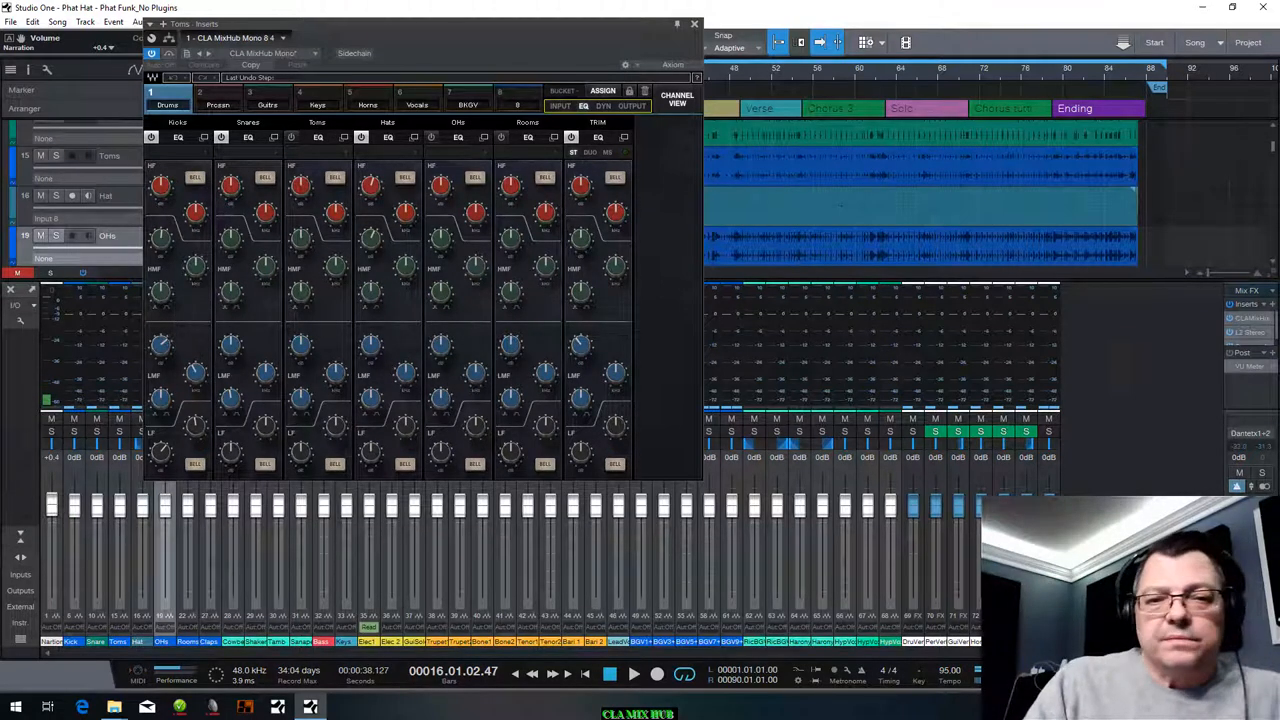
left_click(604, 106)
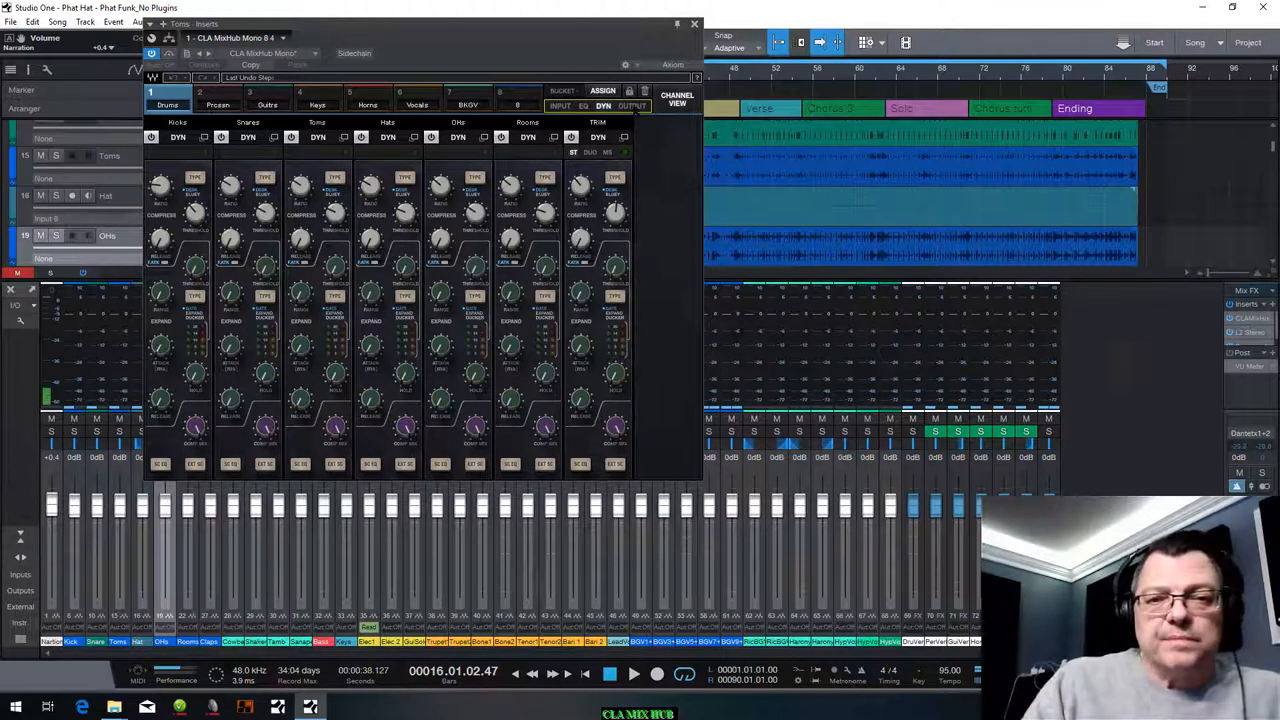
left_click(632, 106)
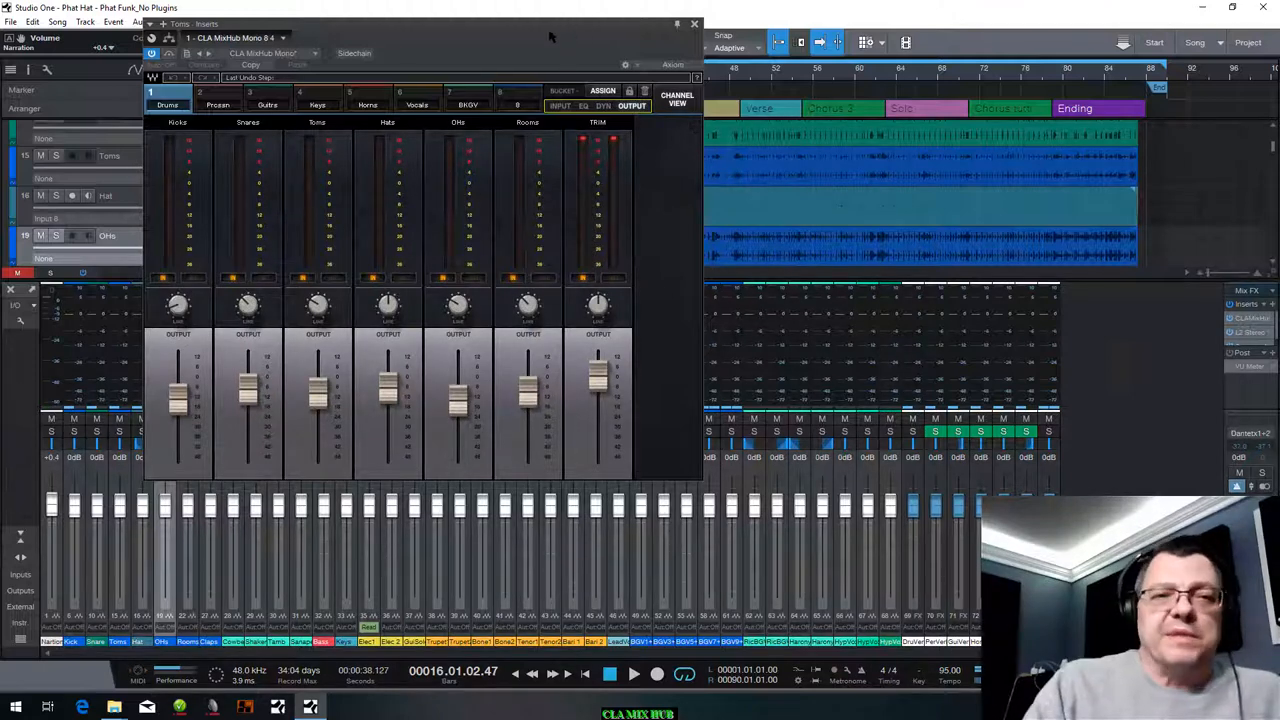
left_click(695, 24)
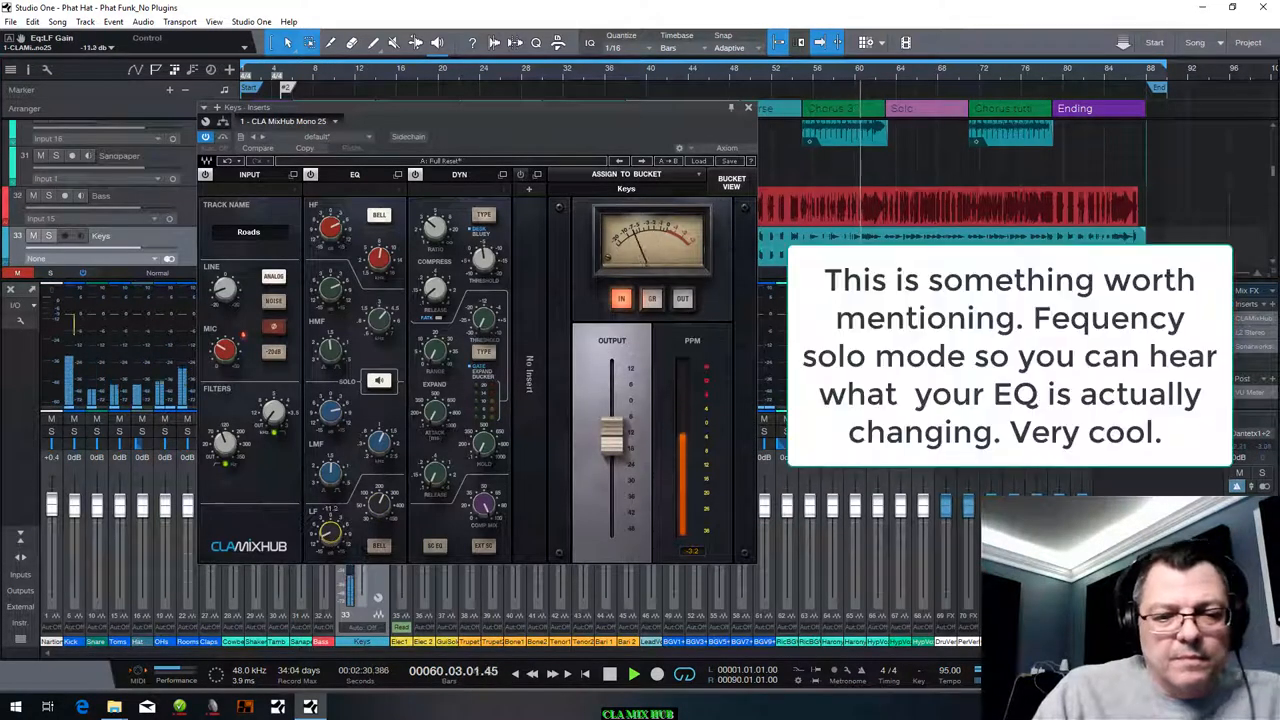
Step: Enable EQ Solo on the Keys channel's CLA MixHub, then close the plugin
left_click(379, 381)
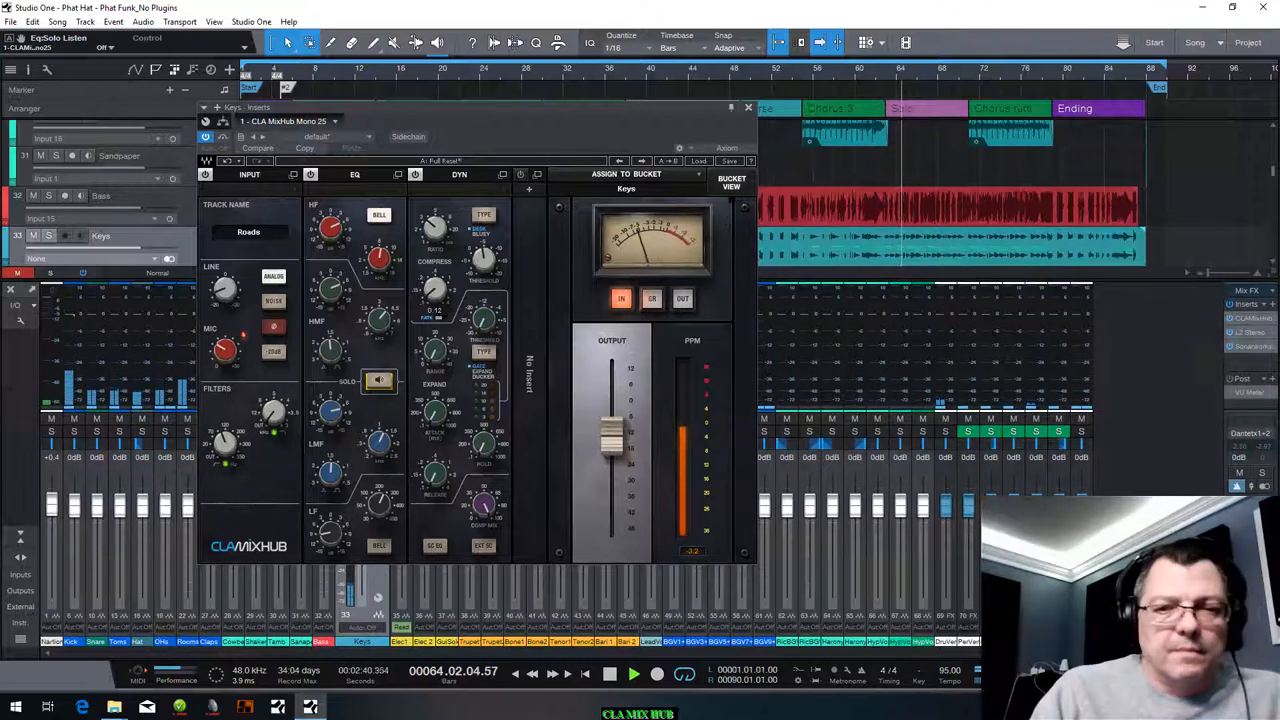
left_click(747, 107)
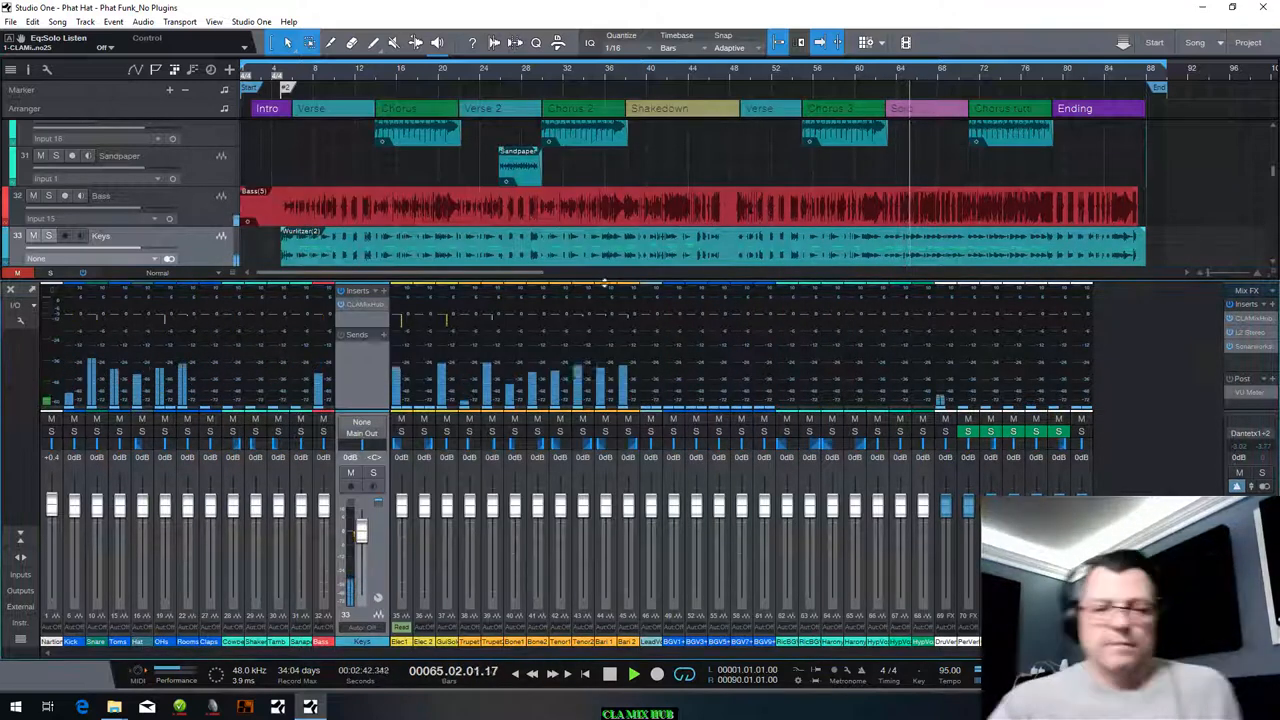